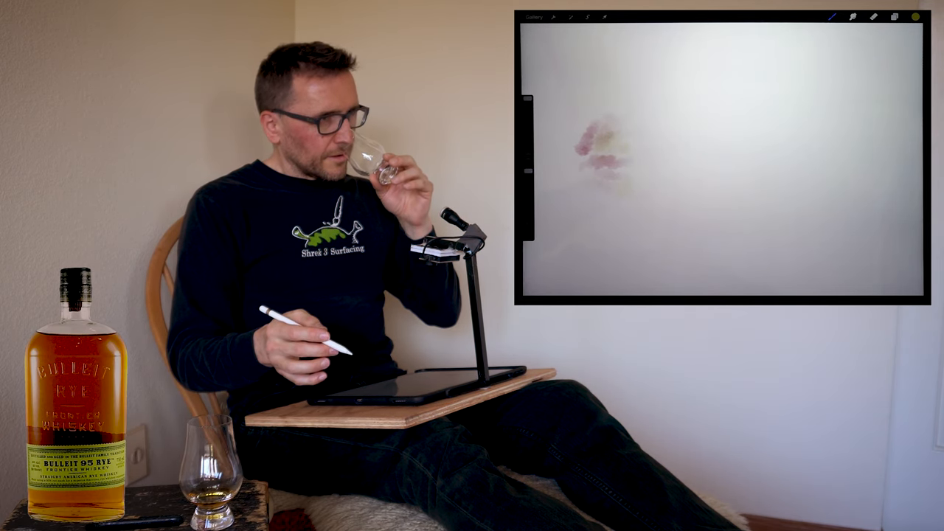
# Choose yellow and dab it over the small pink blot on the left.
pyautogui.click(917, 17)
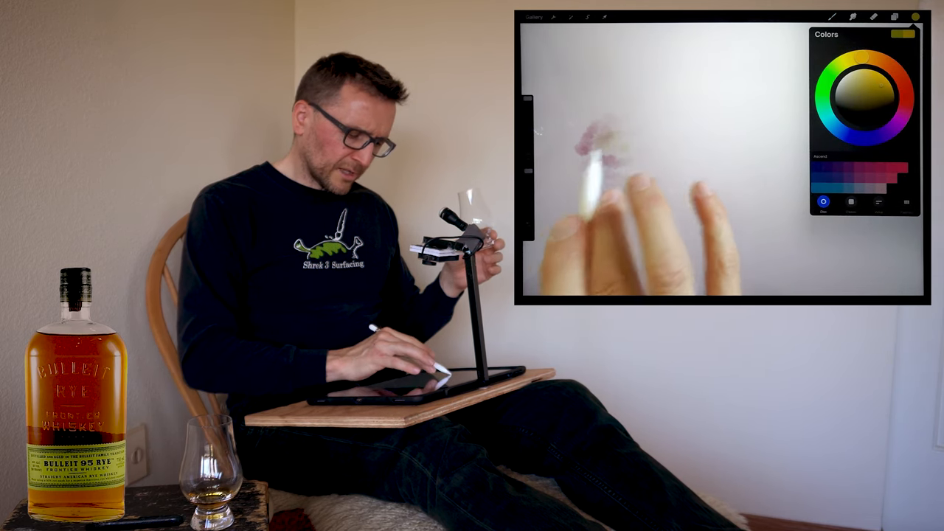
pyautogui.click(916, 17)
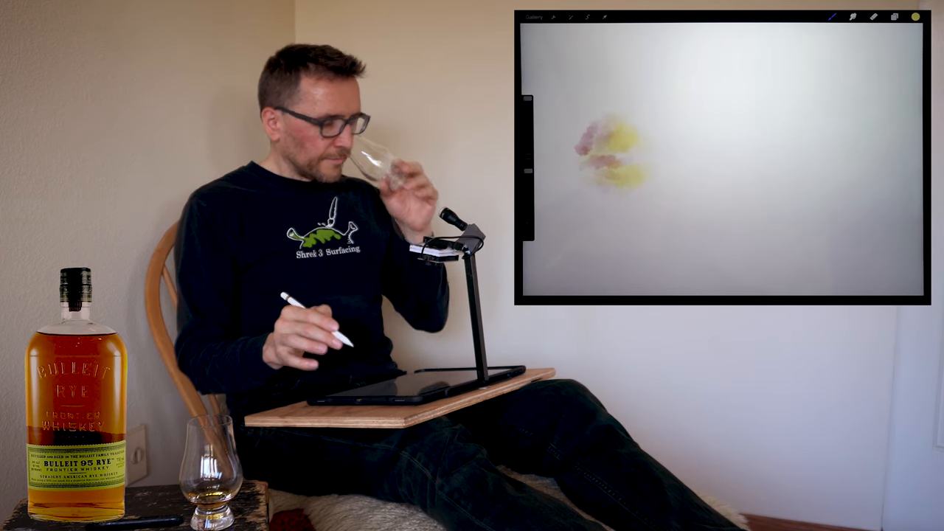
# Keep adding yellow and pink watercolour dabs to grow a mottled cloud.
pyautogui.click(915, 17)
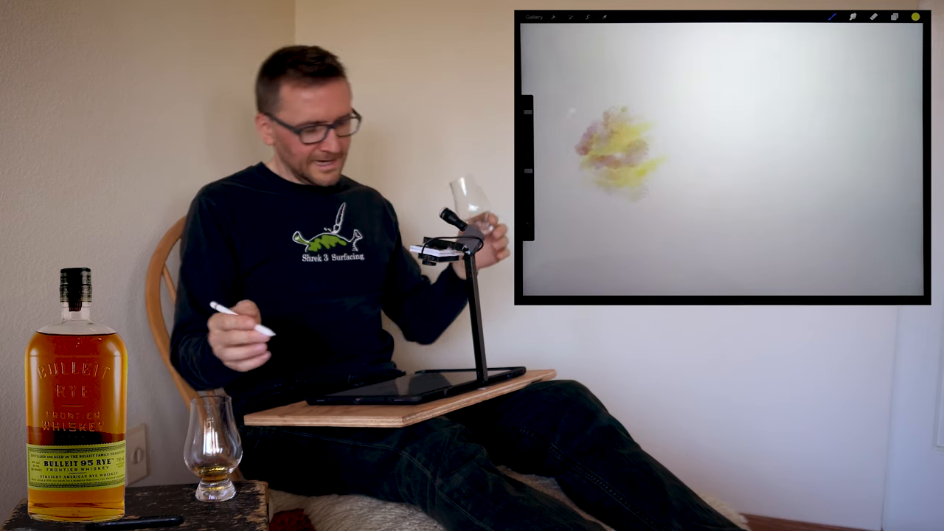
# Pick a green paint colour from the colour disc.
pyautogui.click(914, 17)
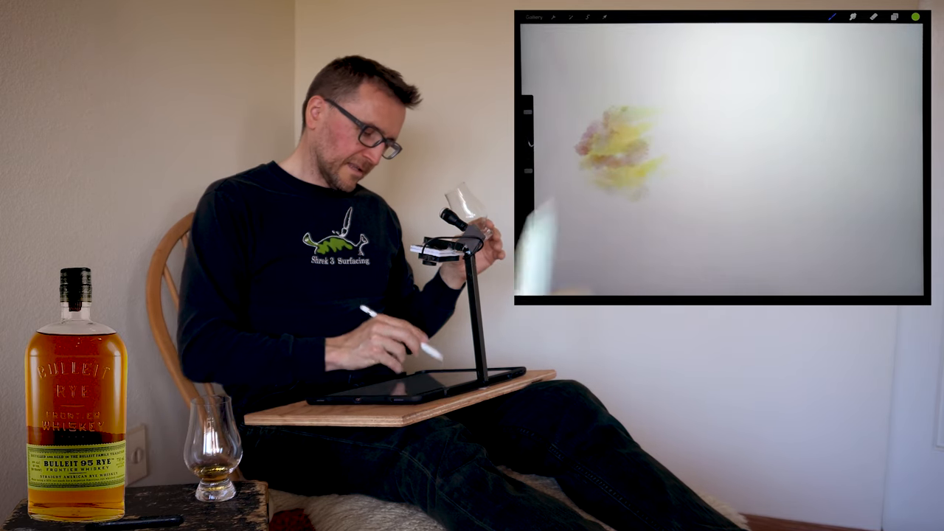
pyautogui.click(915, 17)
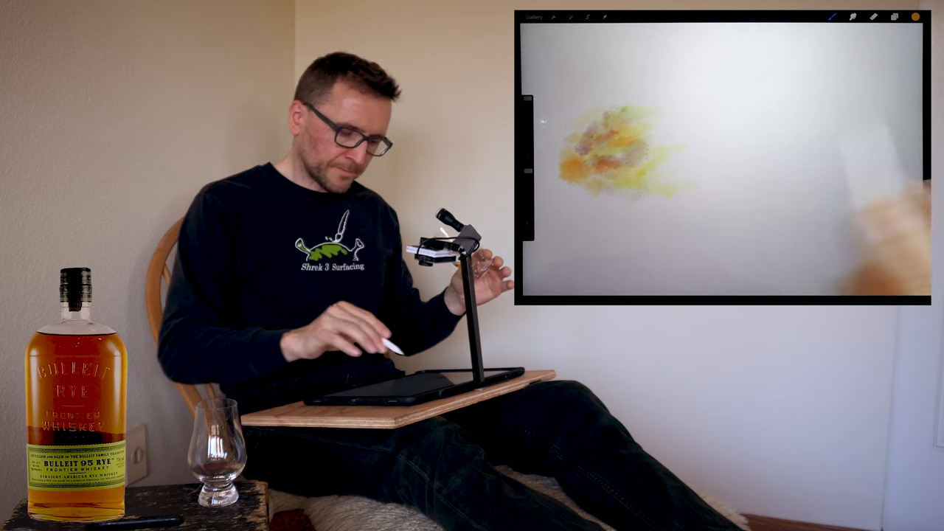
# Add orange patches along the cloud's left side and bring up the Brush Library.
pyautogui.click(855, 15)
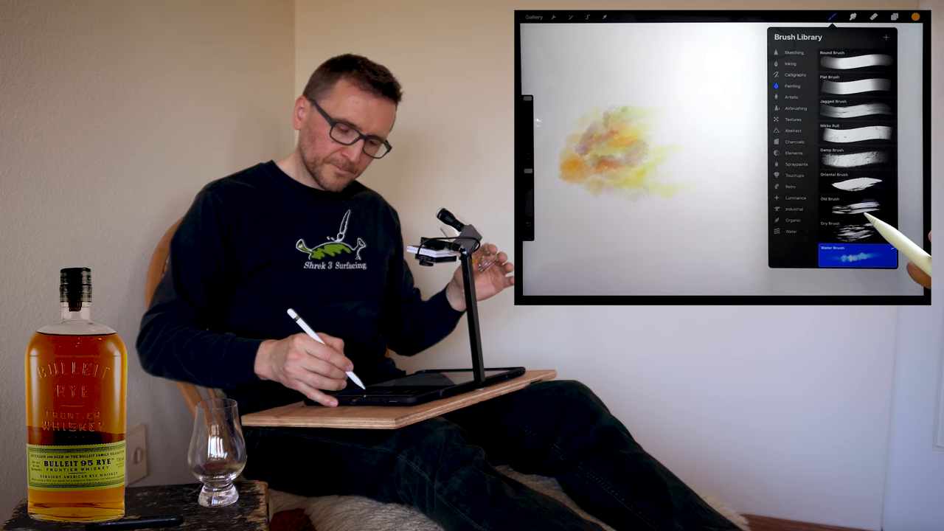
# Select the Water Brush and paint orange streaks trailing right across the cloud.
pyautogui.click(855, 205)
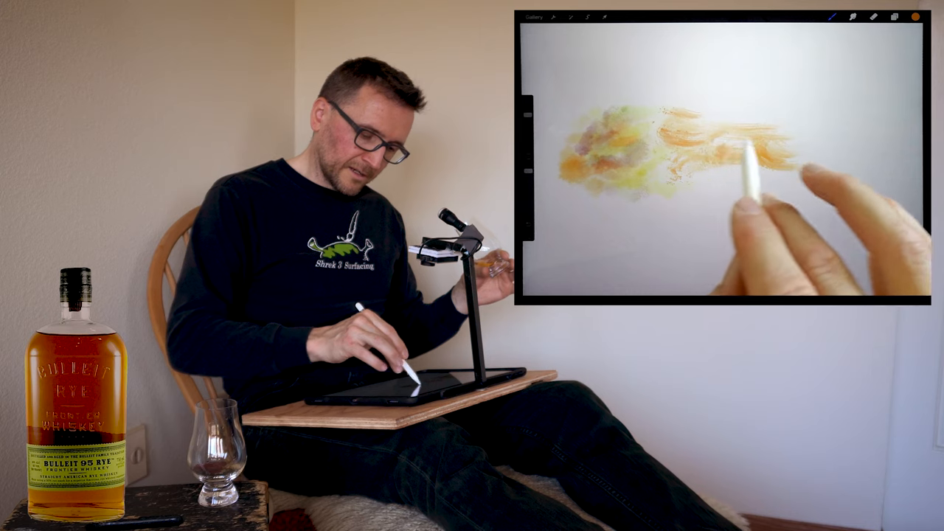
pyautogui.click(910, 15)
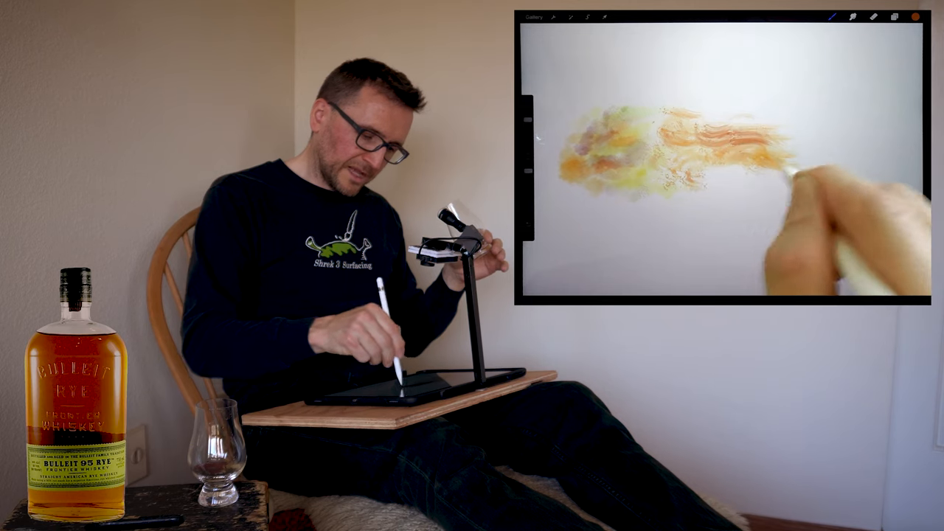
pyautogui.click(854, 15)
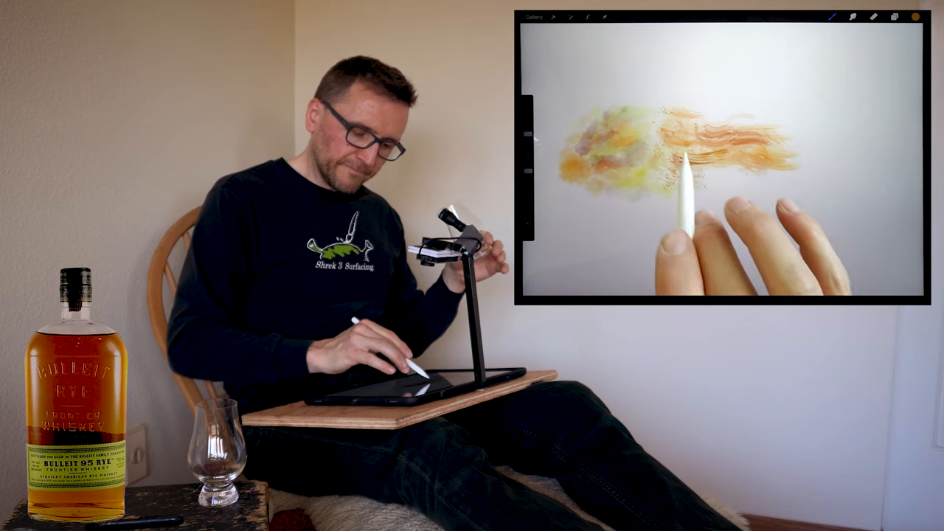
pyautogui.click(914, 13)
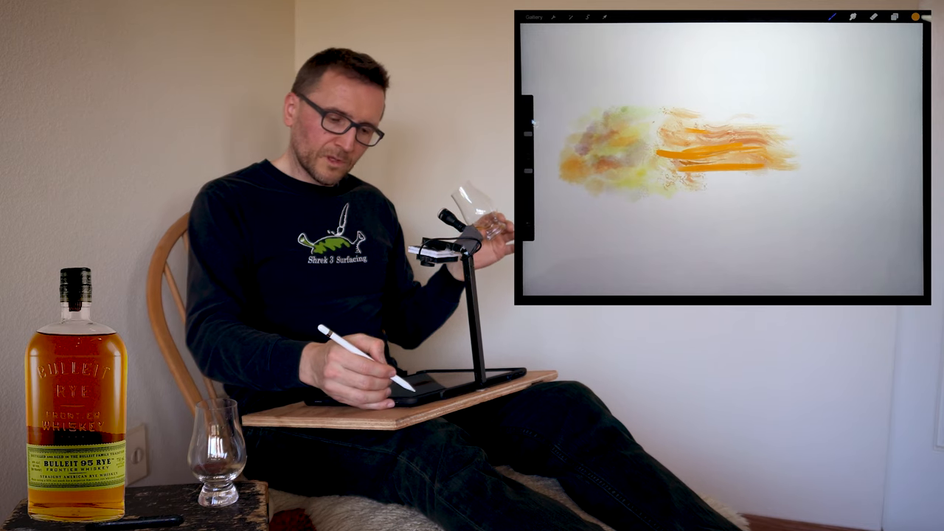
# Sprinkle small dark speckles over the orange streaks with a spatter brush.
pyautogui.click(854, 15)
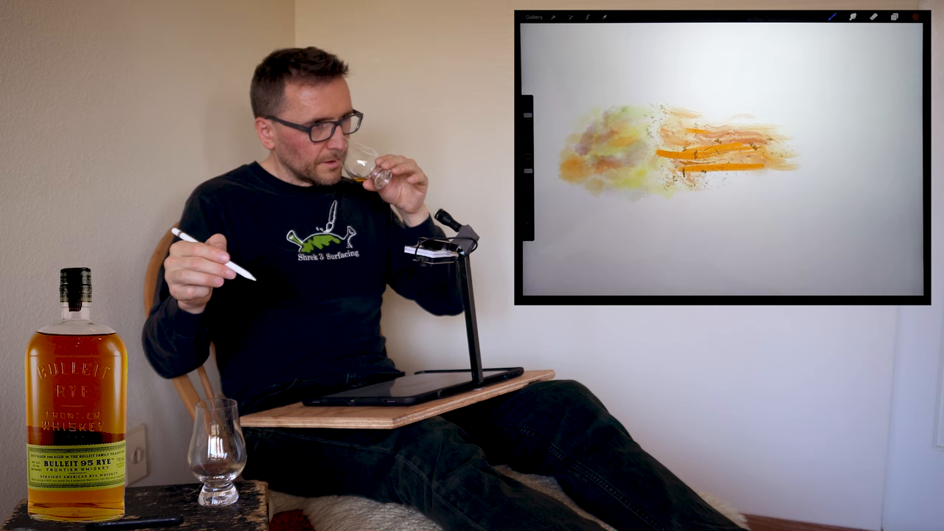
# Dab faint pale grey-beige blotches trailing off right of the speckled tail.
pyautogui.click(851, 15)
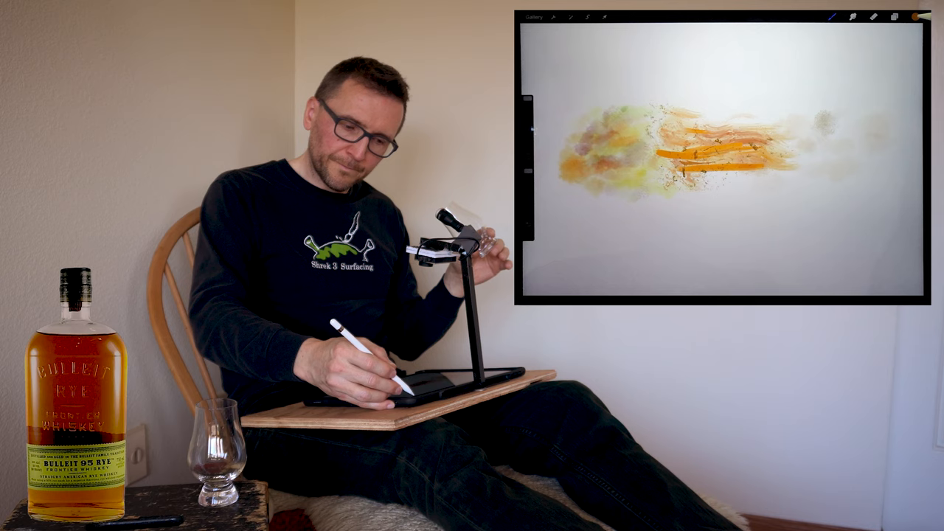
# Choose Painting > Water Brush from the Brush Library for blending.
pyautogui.click(903, 17)
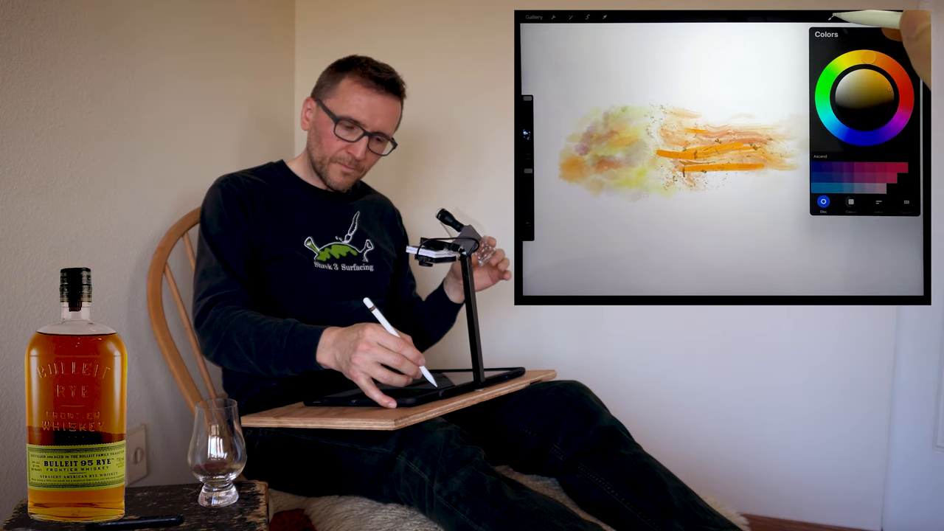
pyautogui.click(839, 14)
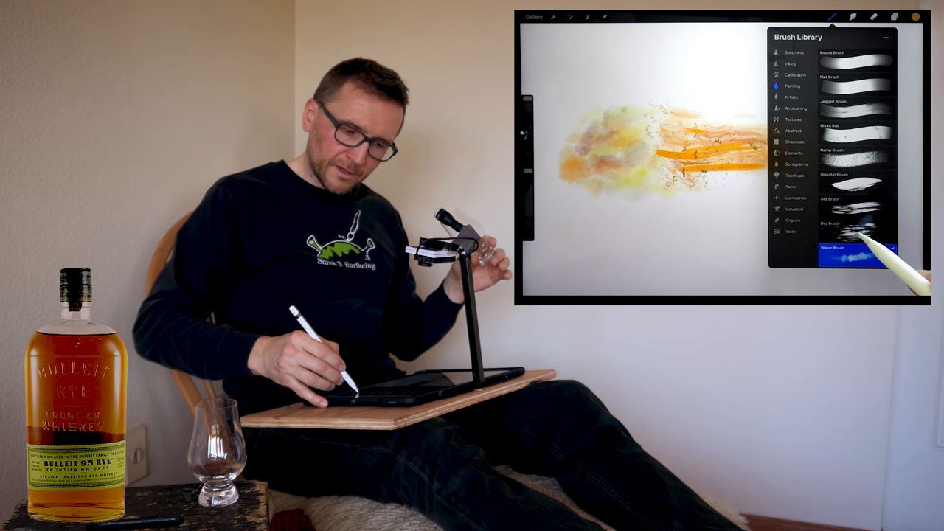
pyautogui.click(856, 229)
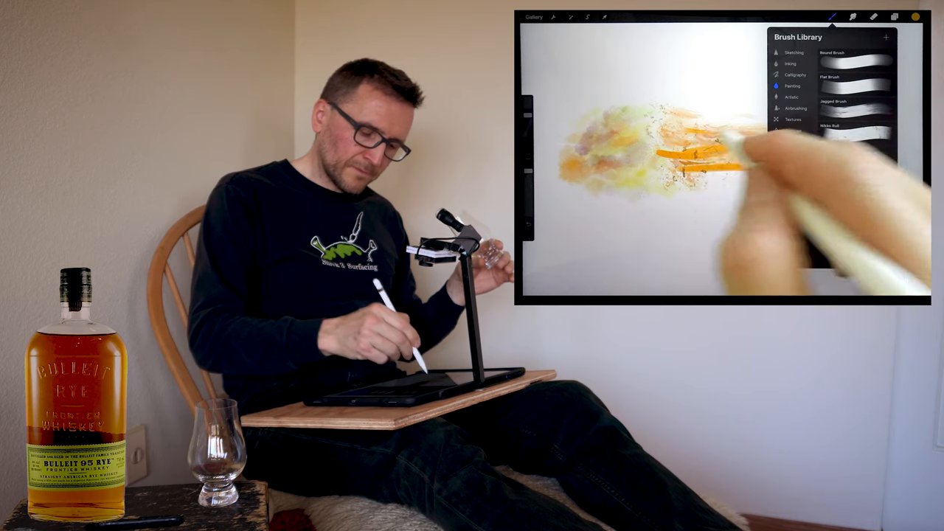
pyautogui.click(836, 12)
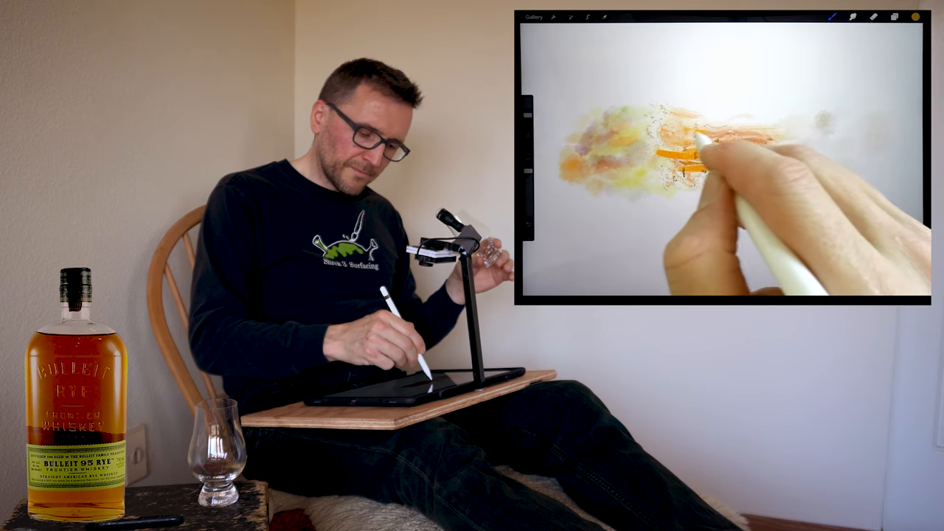
# Blend the orange streaks into a fluid orange-yellow mass with the cloud.
pyautogui.click(912, 18)
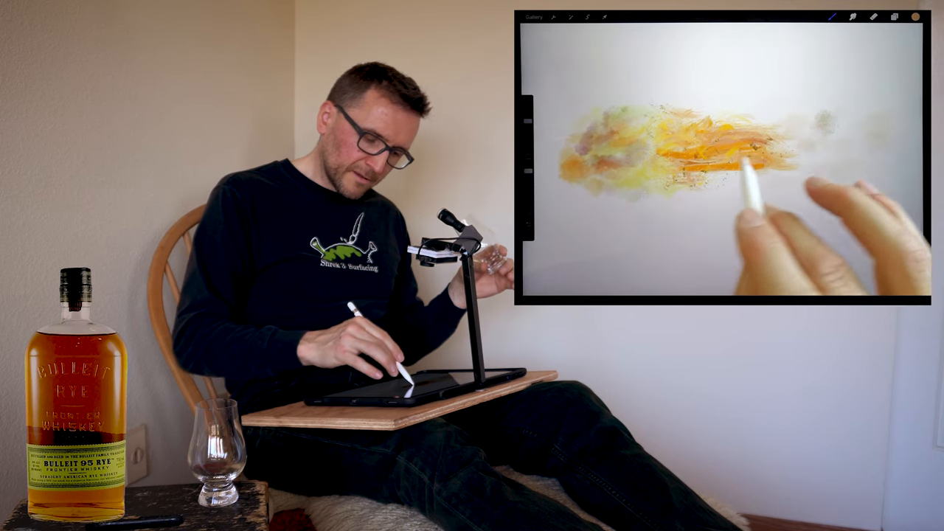
pyautogui.click(914, 15)
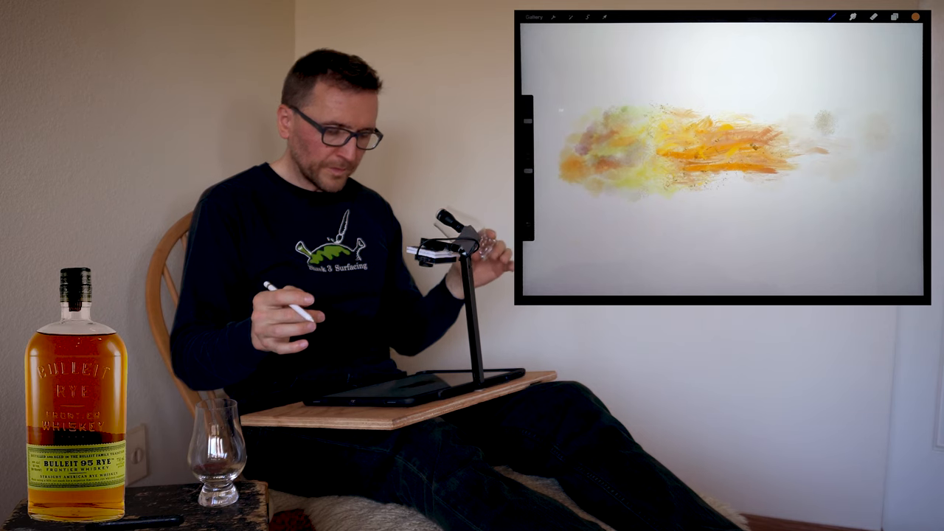
pyautogui.click(855, 15)
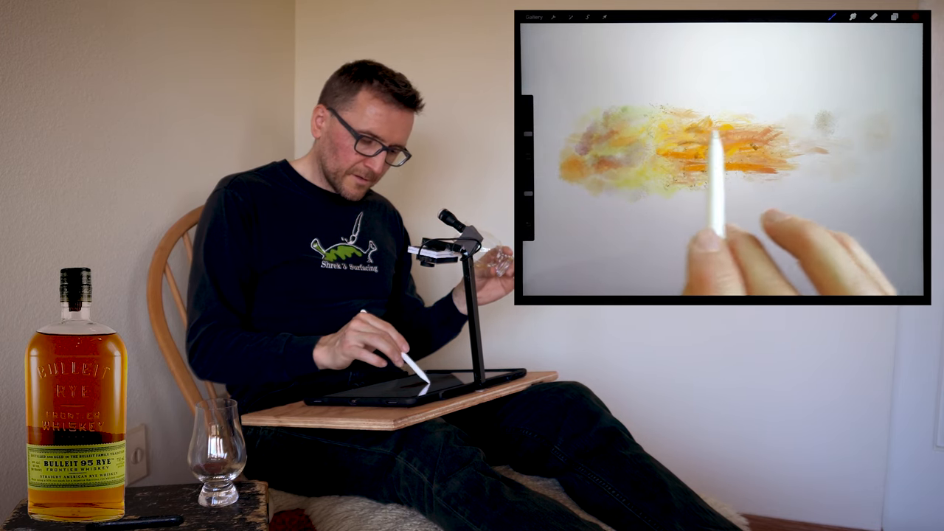
# Layer sharper orange and amber strokes across the centre of the cloud.
pyautogui.click(897, 18)
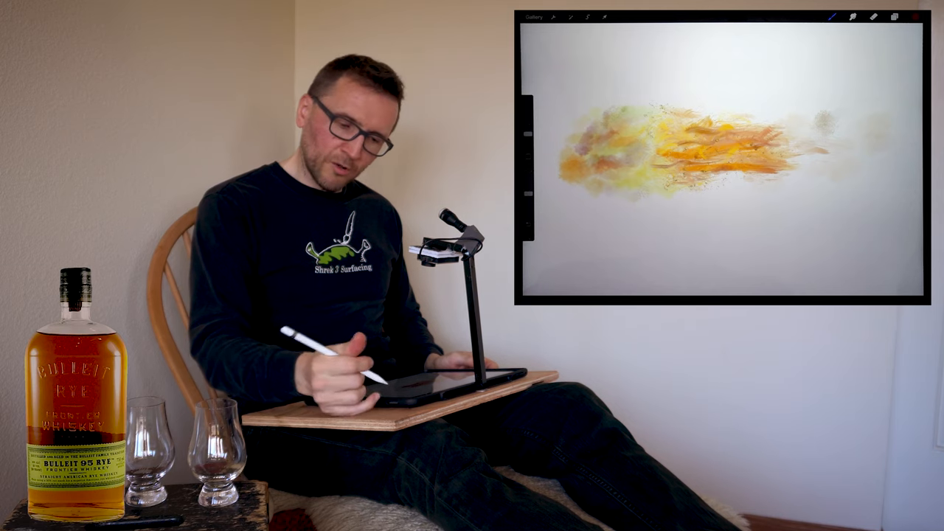
pyautogui.click(909, 18)
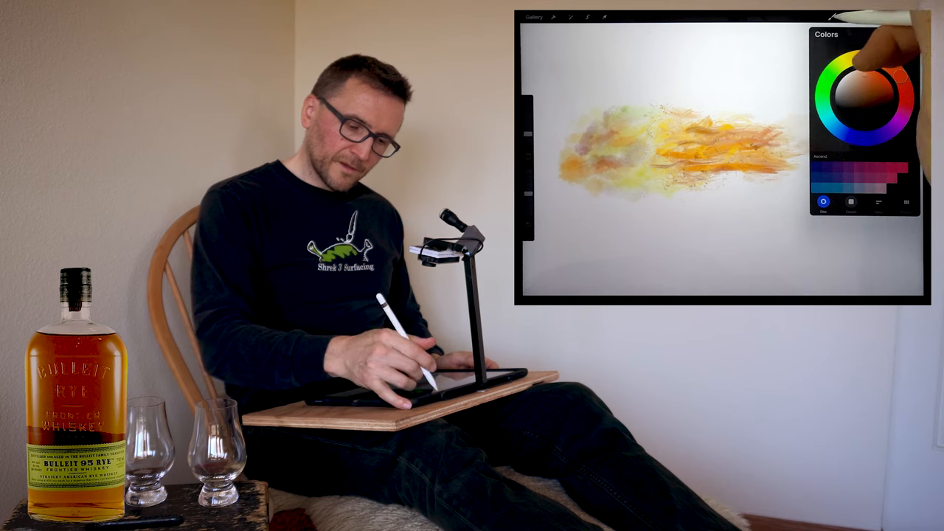
# Choose a new paint colour from the colour swatch.
pyautogui.click(834, 14)
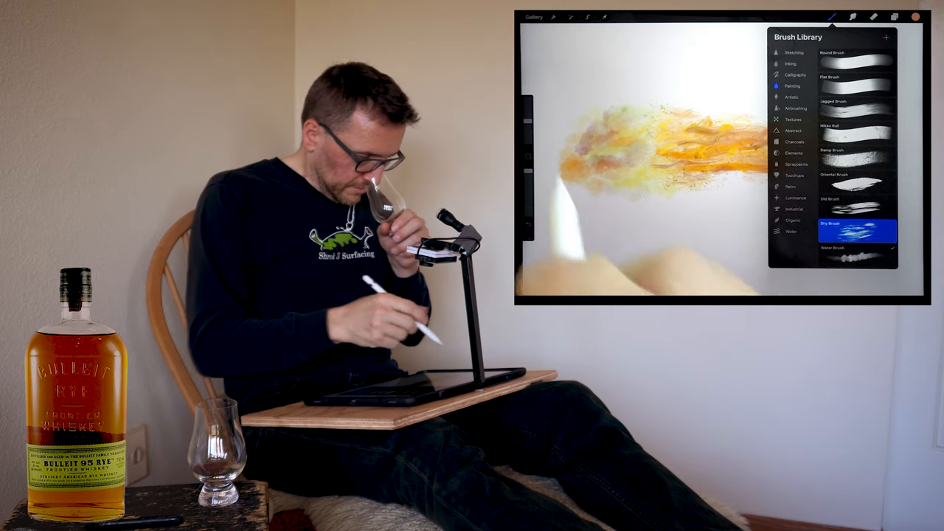
# Blend the orange-yellow streaks into a soft wash, then select the Water Brush.
pyautogui.click(841, 16)
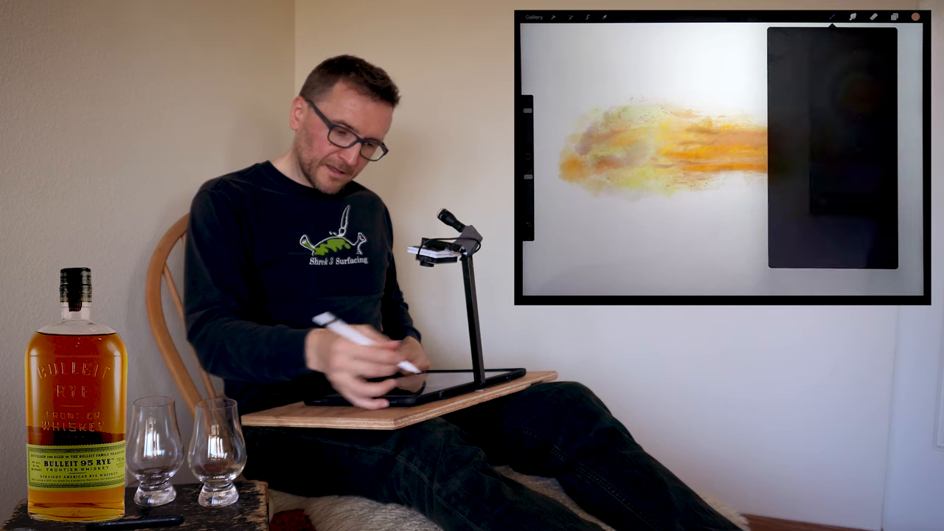
pyautogui.click(855, 18)
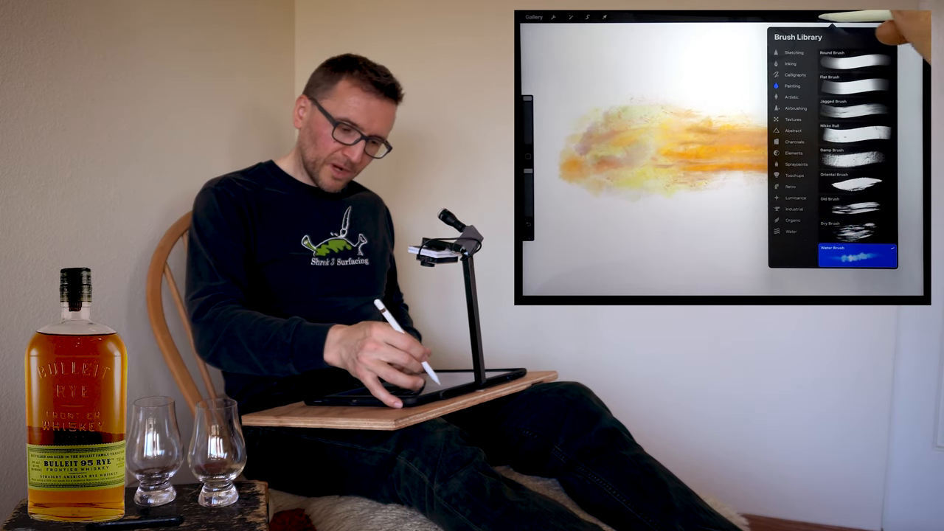